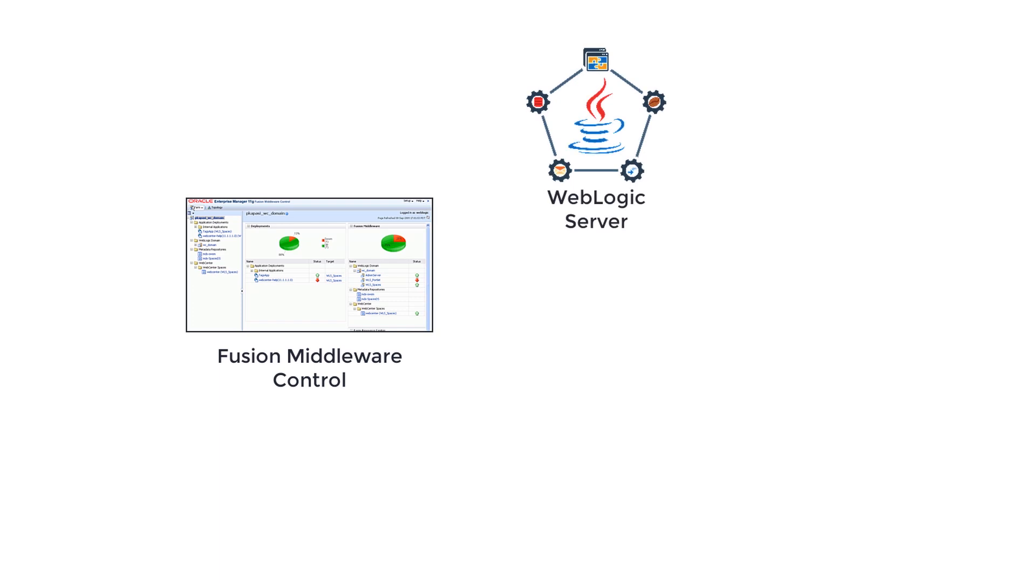
Advance to the slide previewing the WebLogic domain home page and begin typing the console URL.
left_click(37, 570)
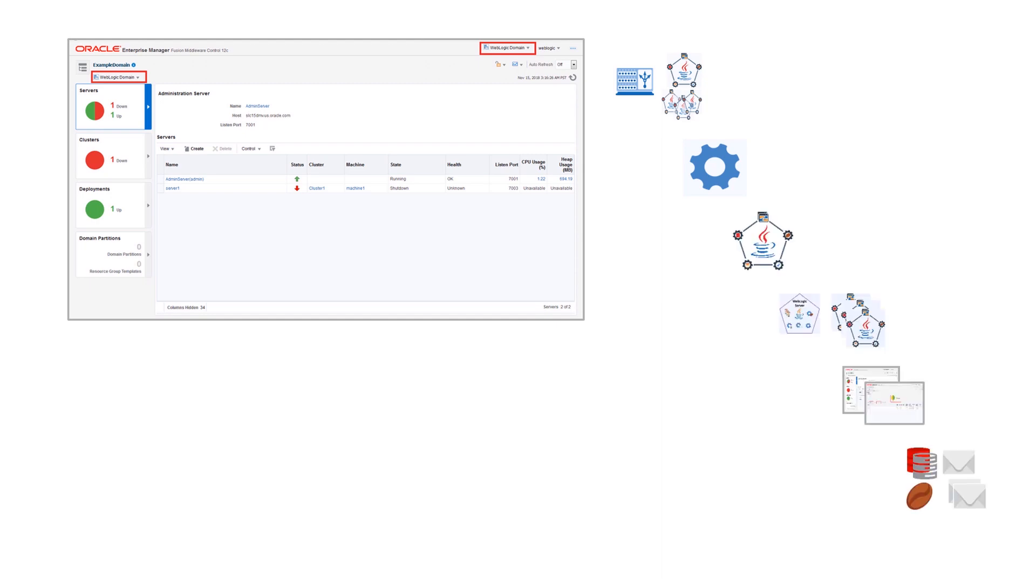
type("http://l")
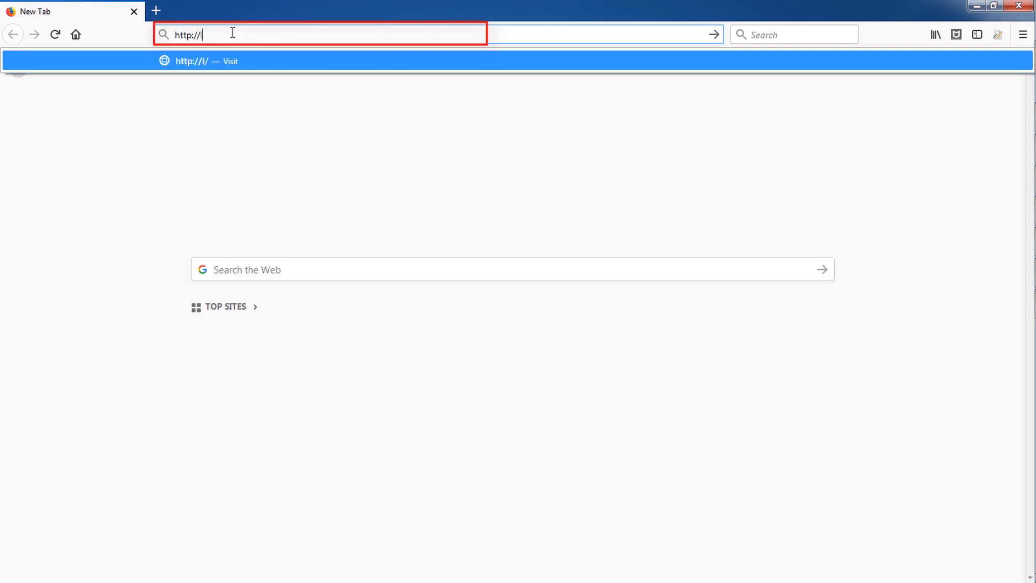
type("ocalhost")
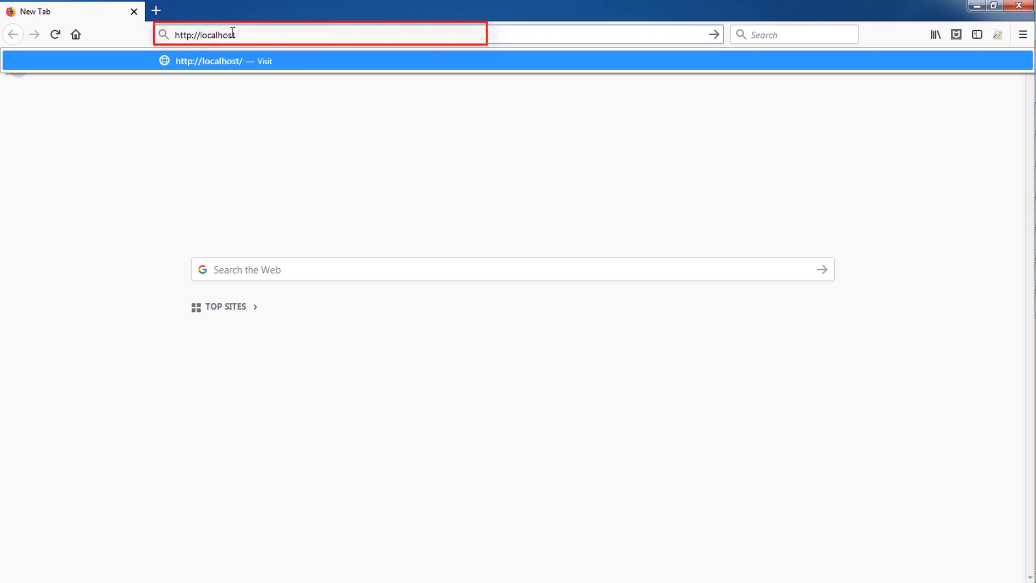
type(":7")
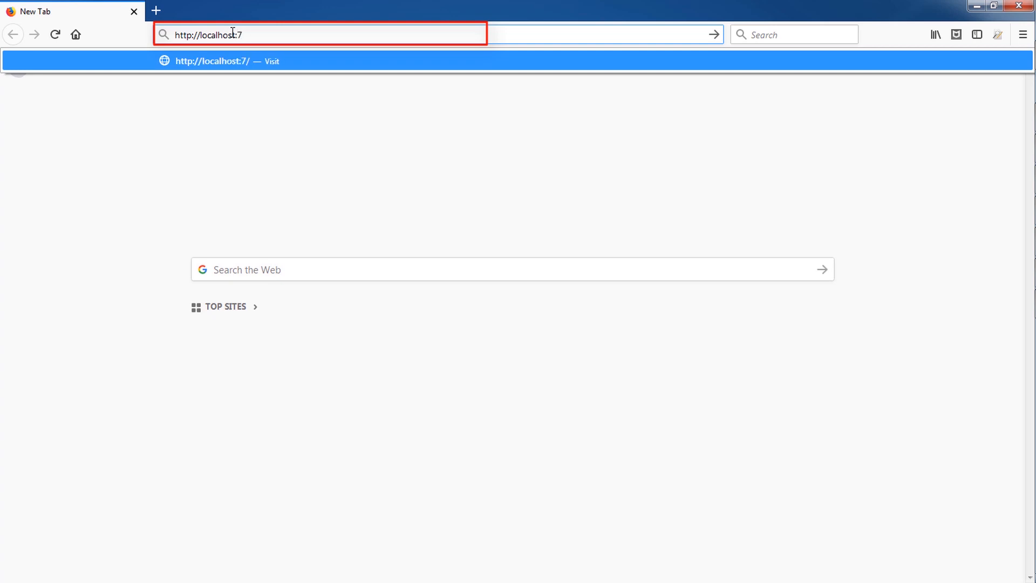
type("01/e")
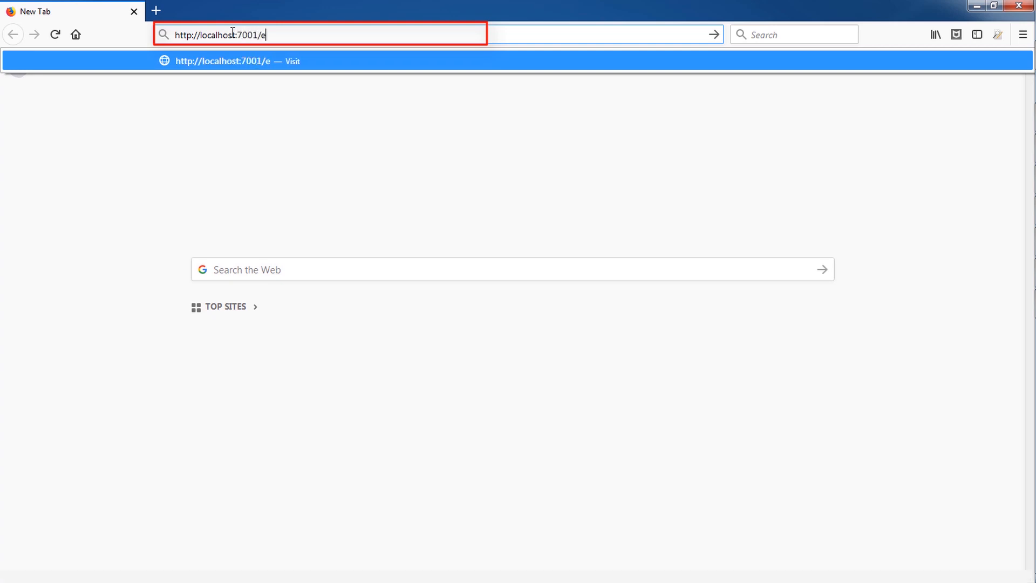
left_click(343, 377)
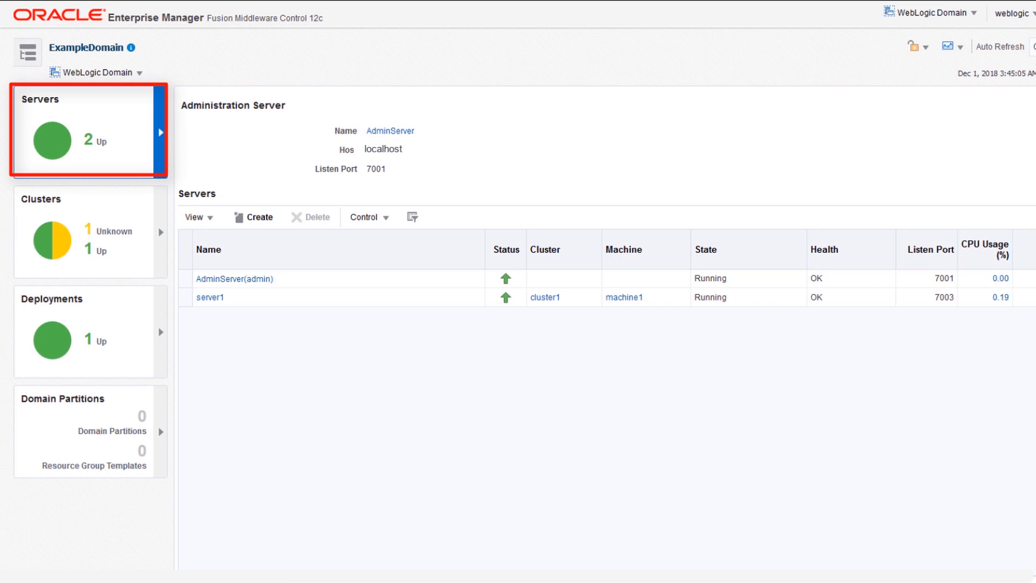
Open server1's home page from the Target Navigation tree under cluster1.
left_click(89, 227)
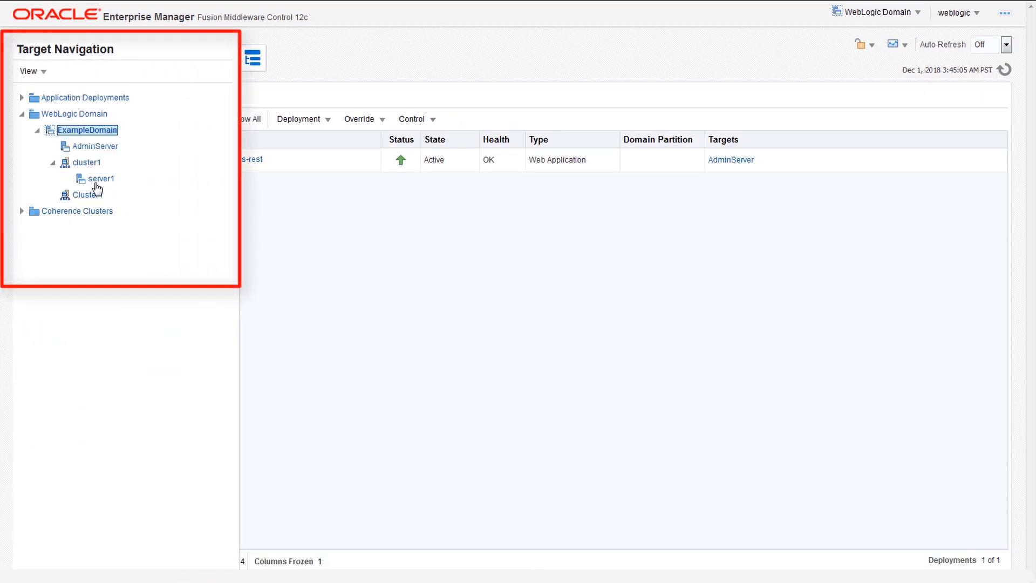
left_click(103, 178)
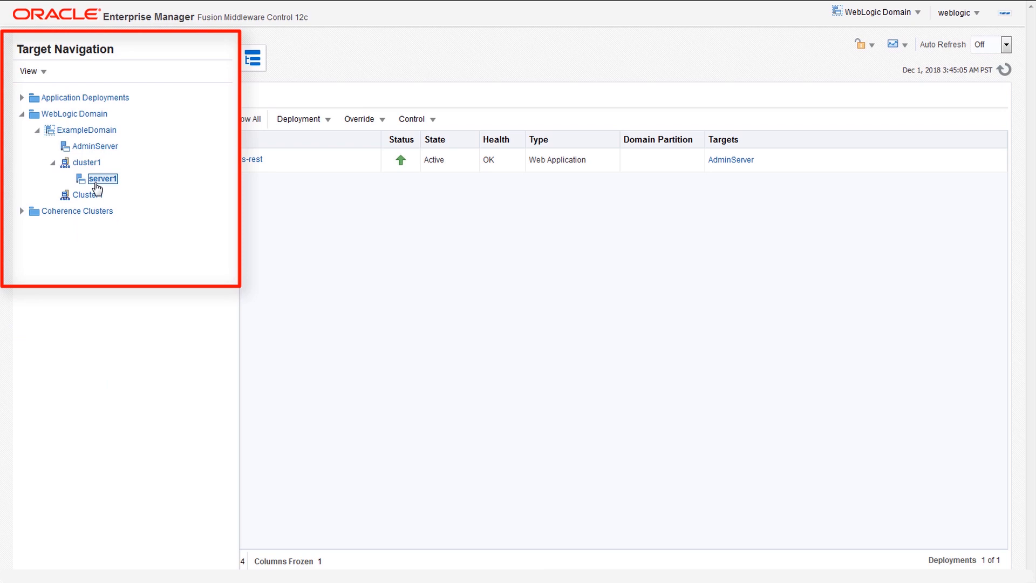
left_click(104, 179)
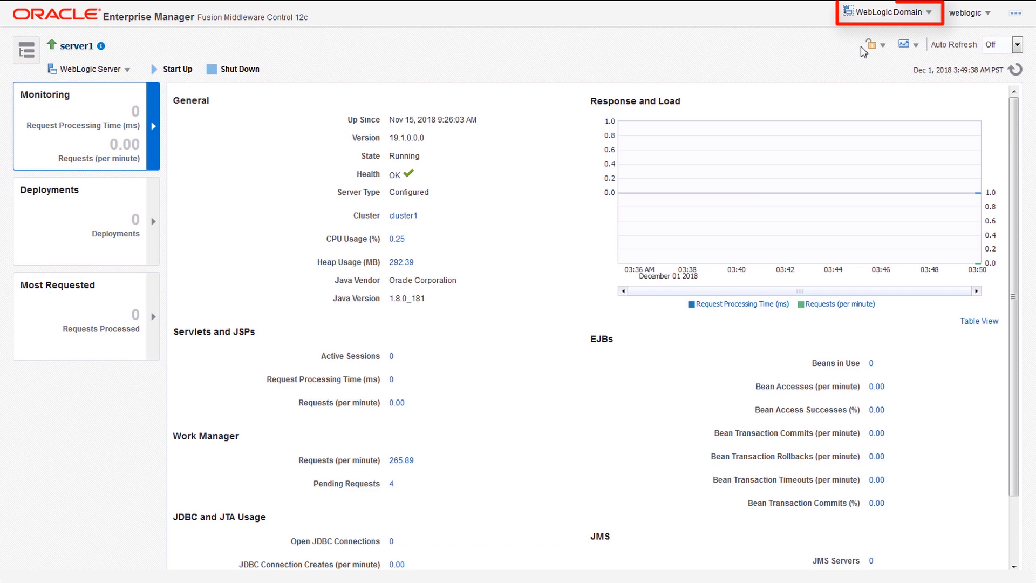
left_click(889, 12)
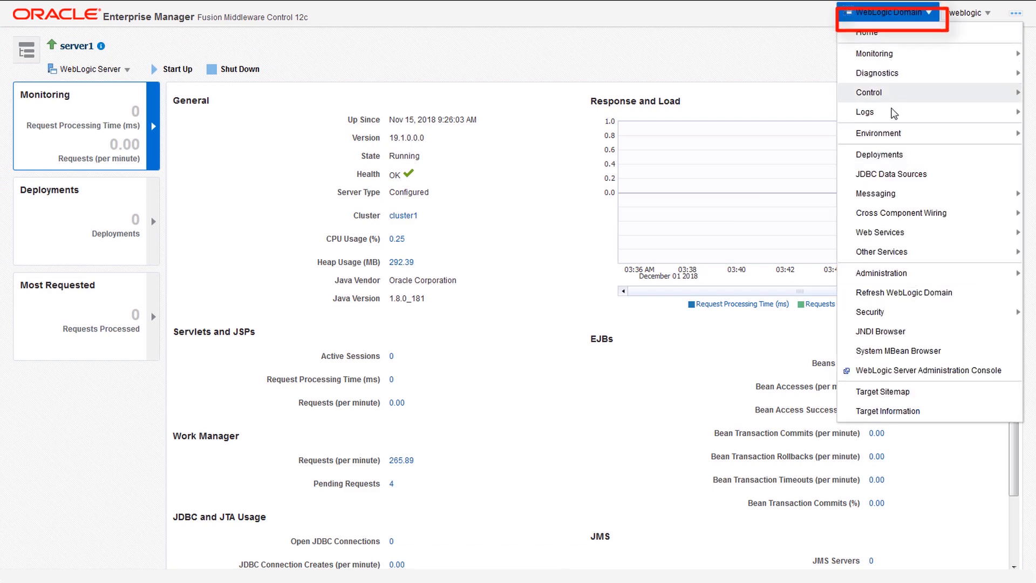
mouse_move(879, 132)
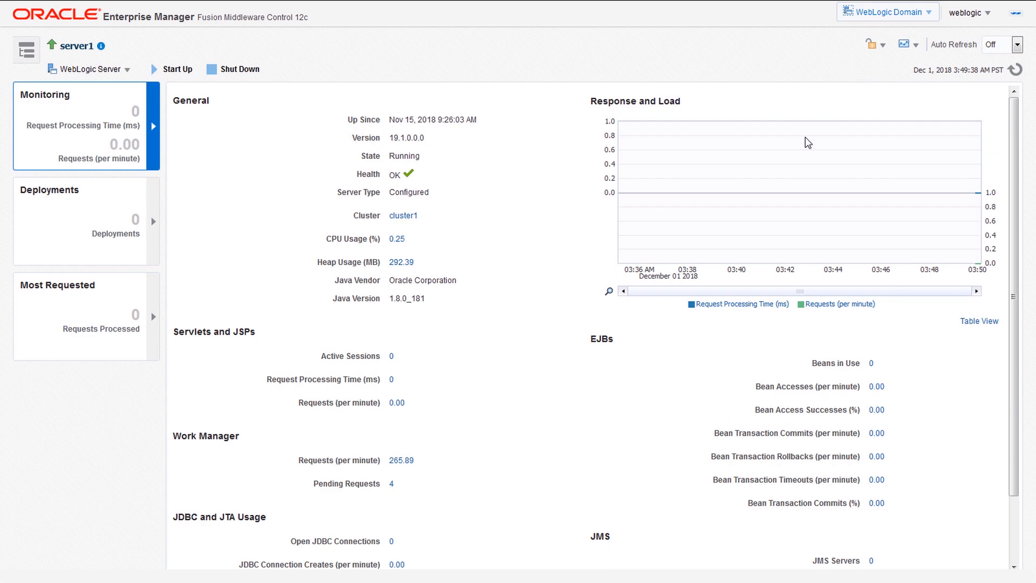
Go to the domain's Machines page and select machine1.
left_click(888, 12)
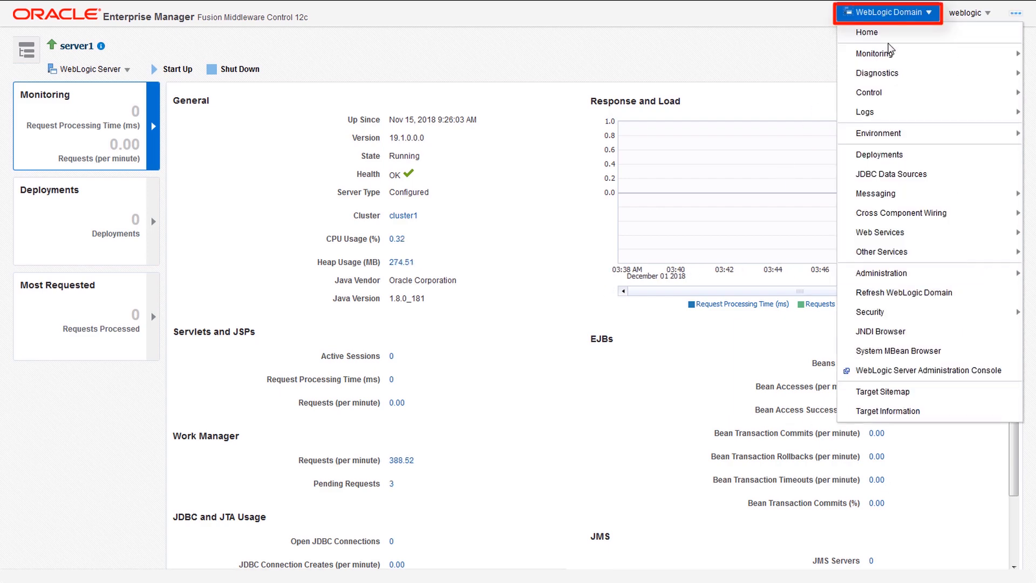
mouse_move(878, 132)
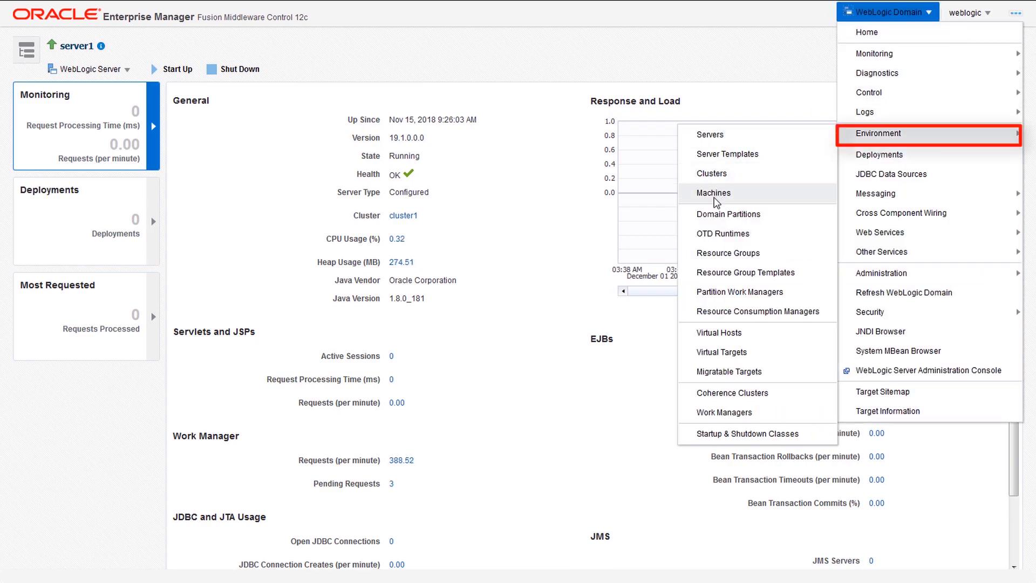
left_click(713, 192)
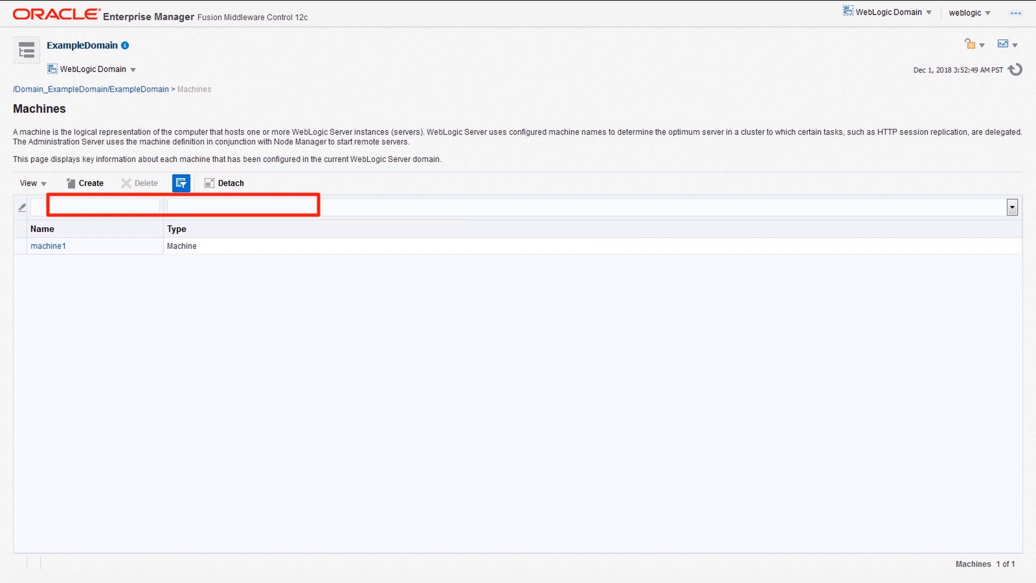
left_click(48, 246)
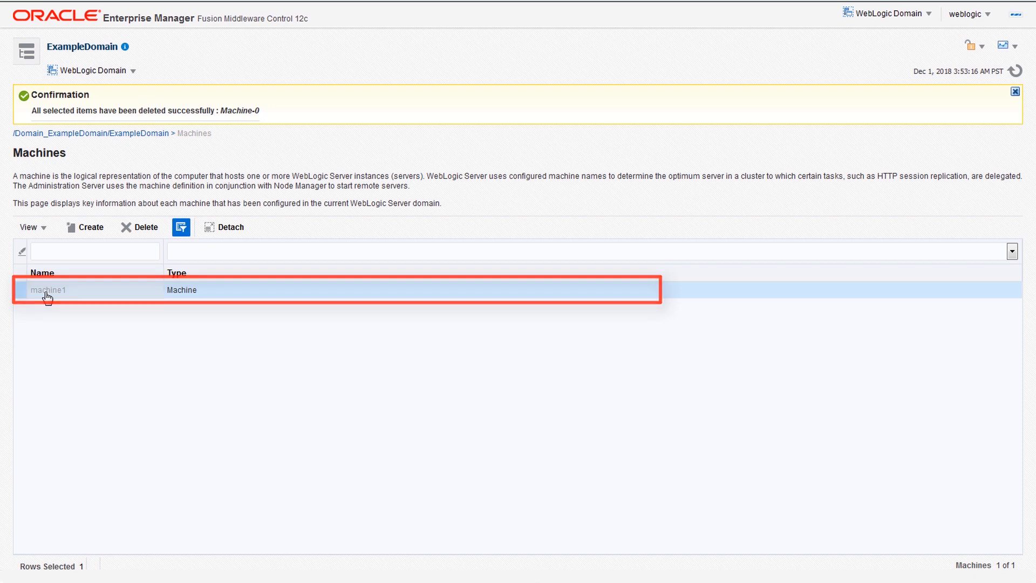
Open machine1's configuration and review its Node Manager and Servers tabs.
left_click(47, 289)
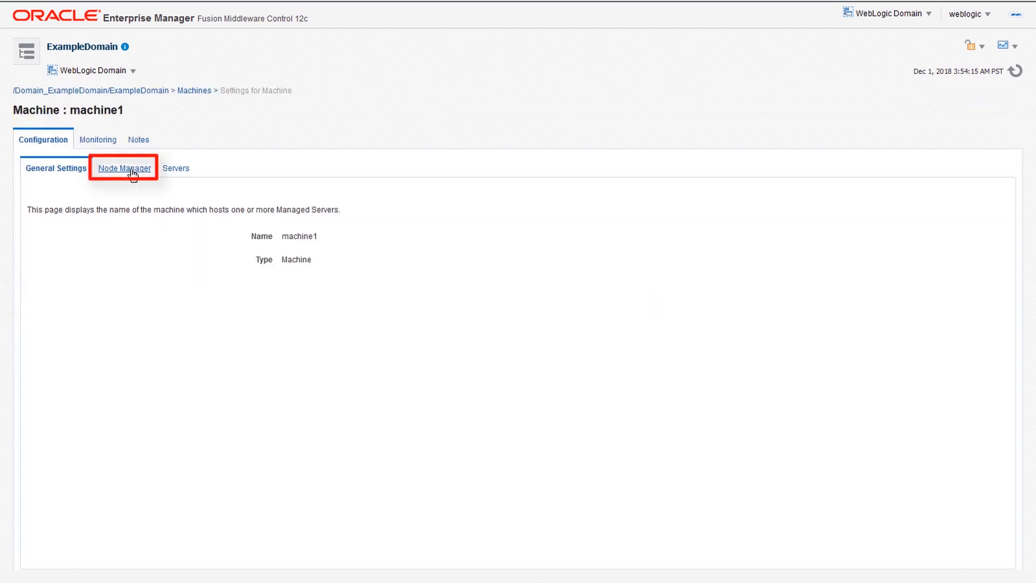
left_click(124, 168)
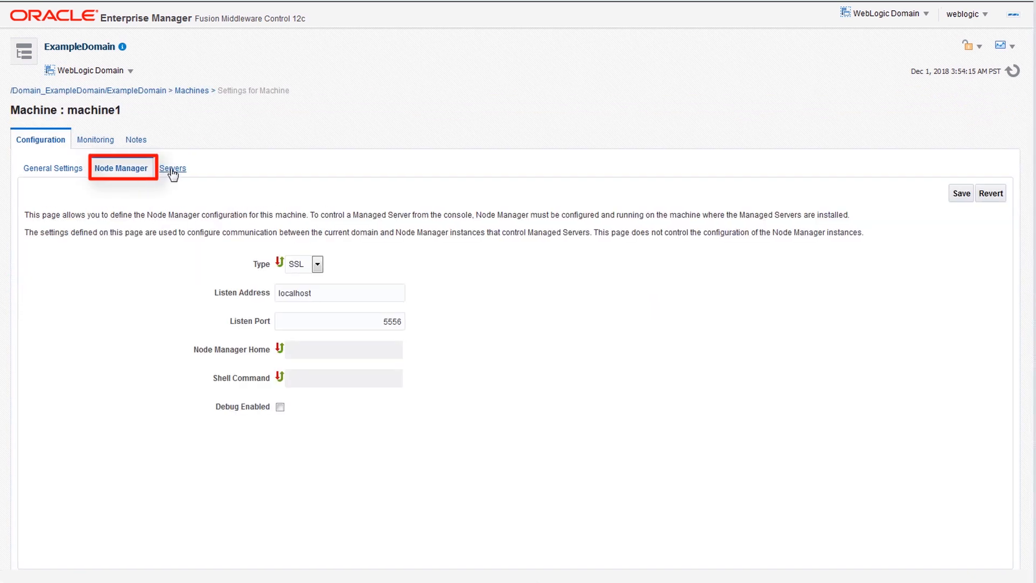
left_click(173, 168)
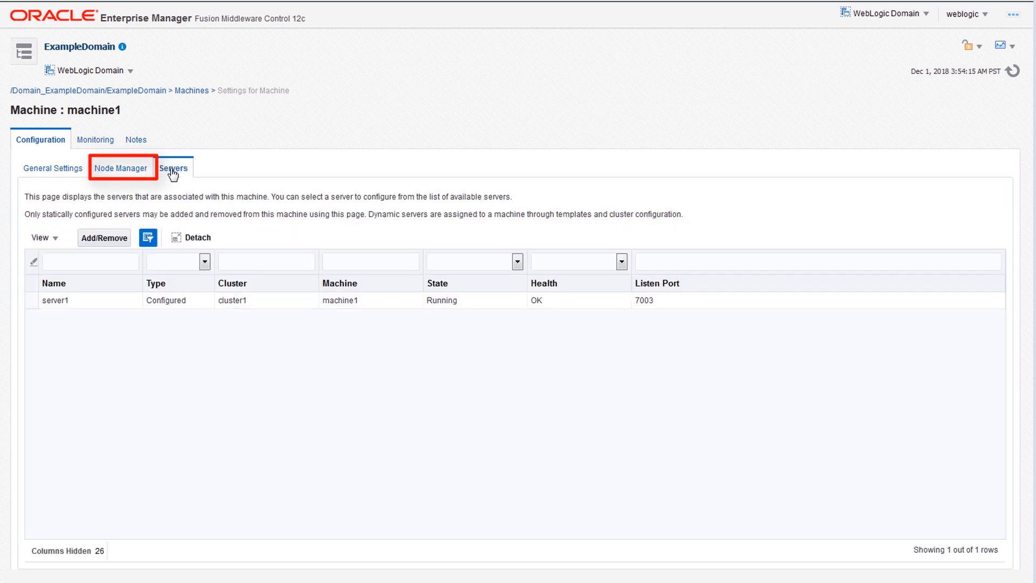
left_click(173, 168)
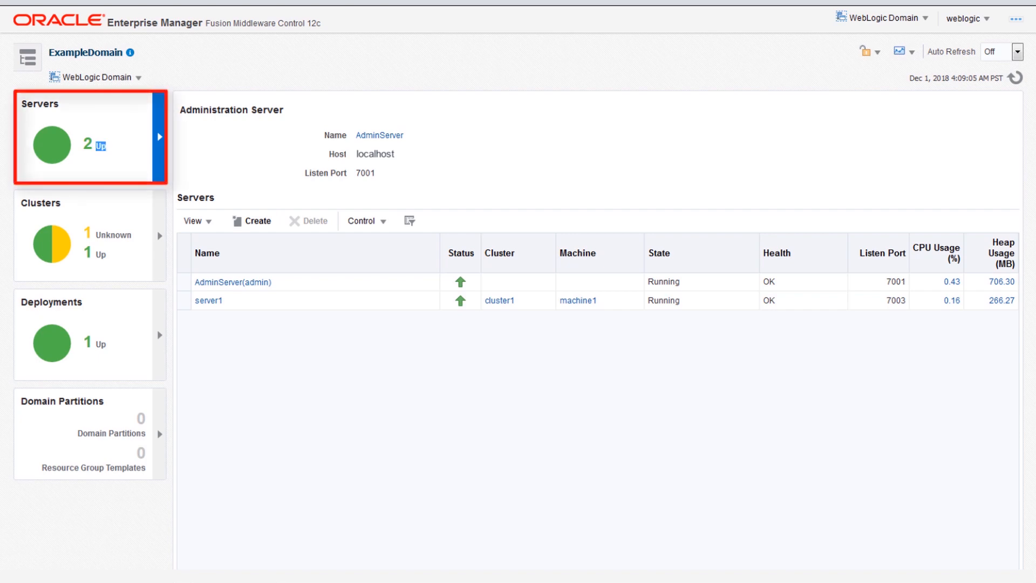
Open the Servers page showing AdminServer and server1 running with OK status.
left_click(27, 57)
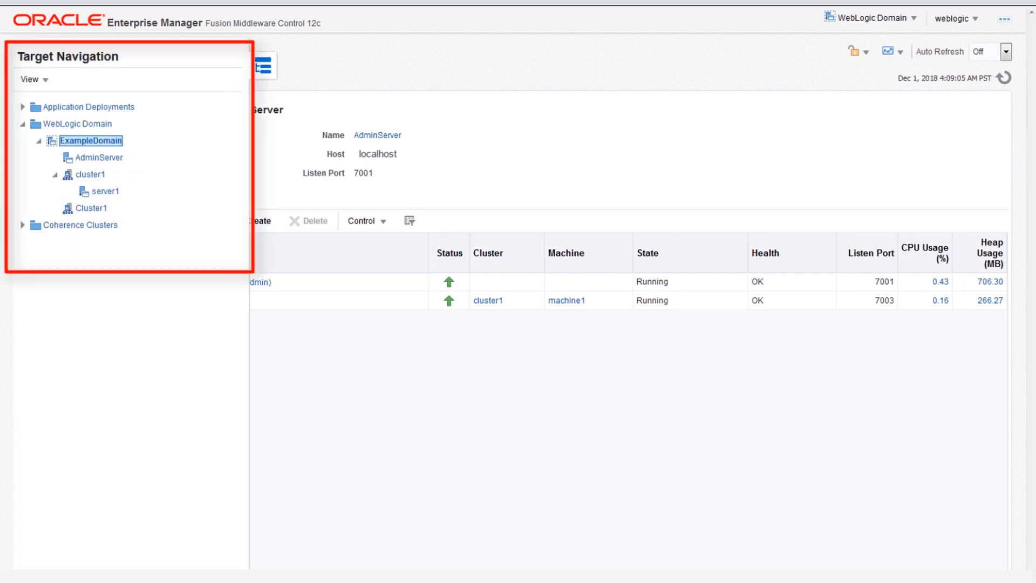
left_click(884, 17)
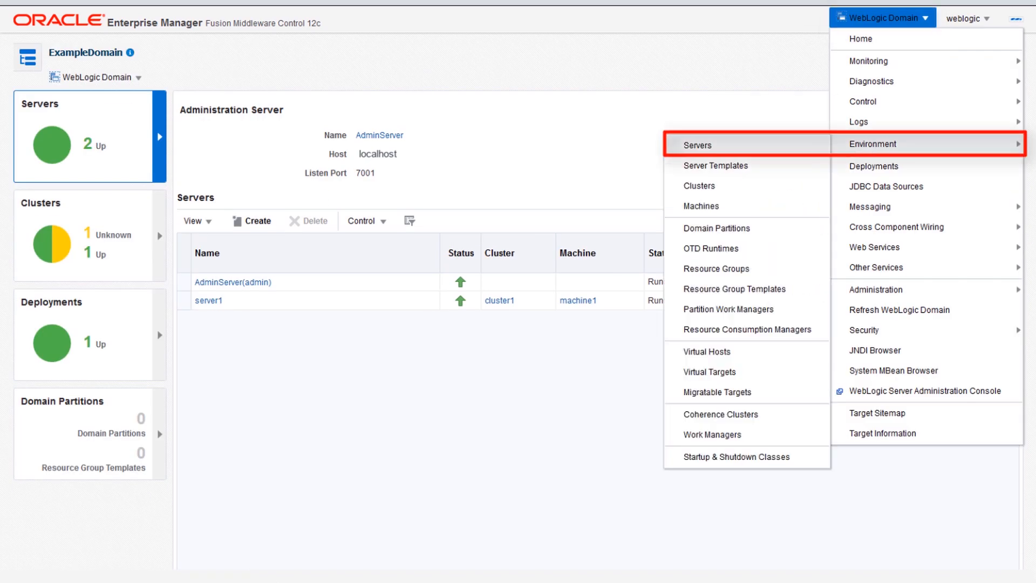
left_click(698, 144)
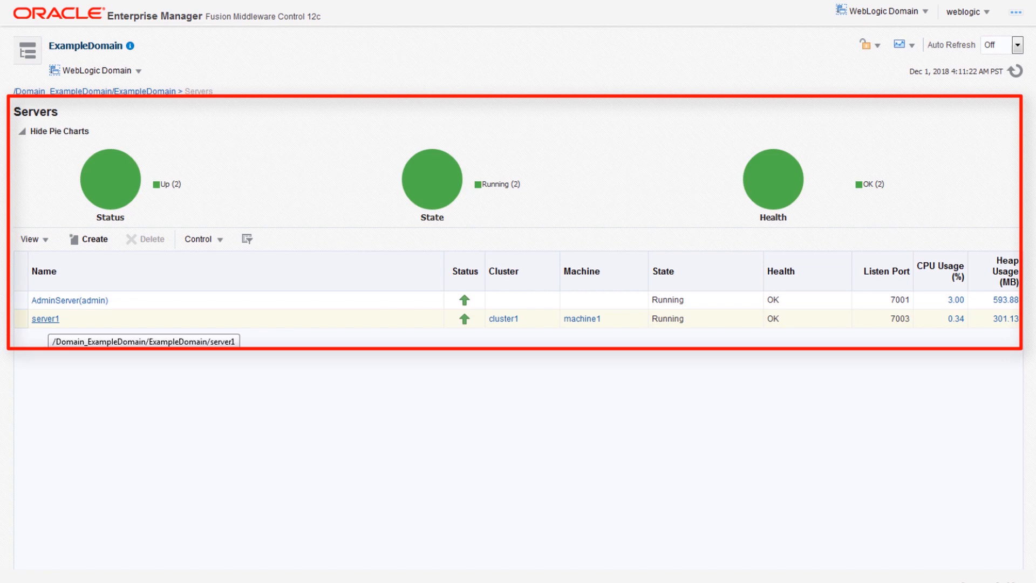
mouse_move(109, 179)
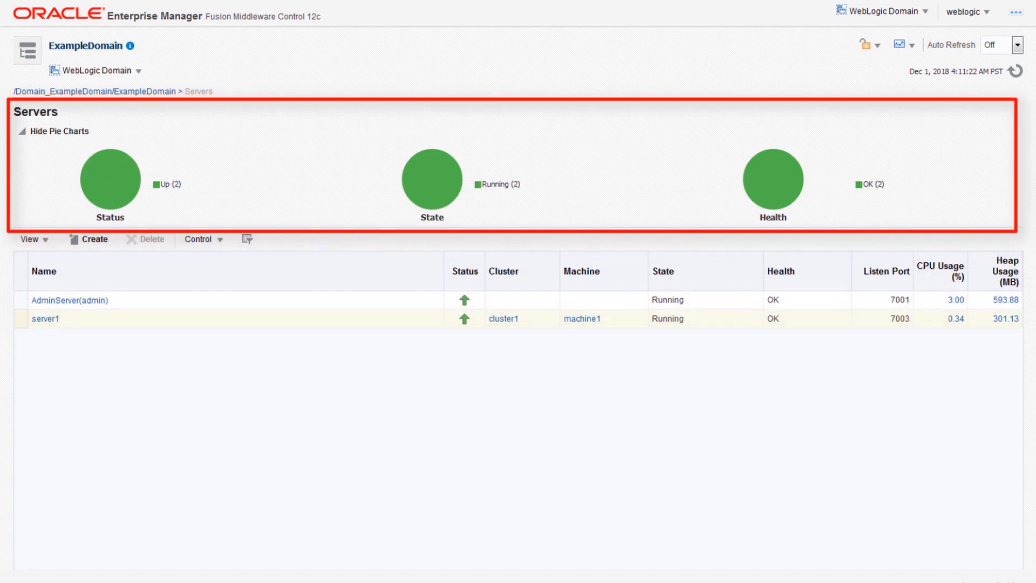
mouse_move(774, 182)
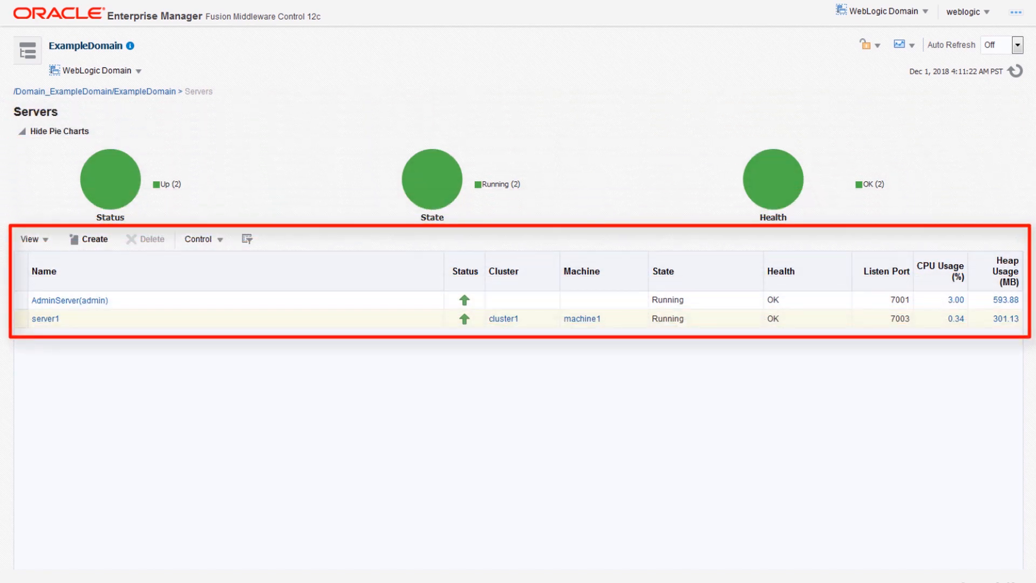
mouse_move(45, 318)
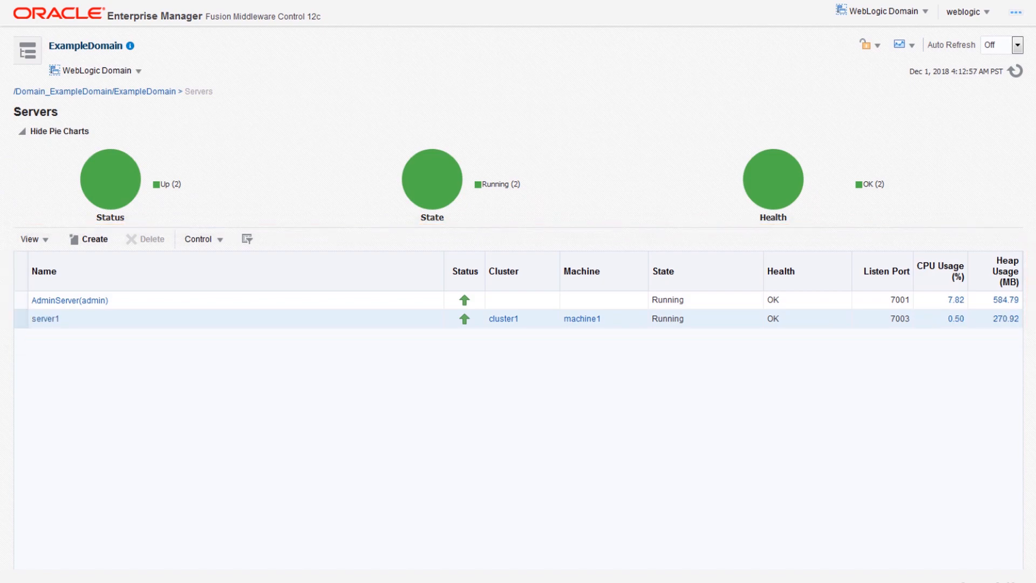
left_click(52, 131)
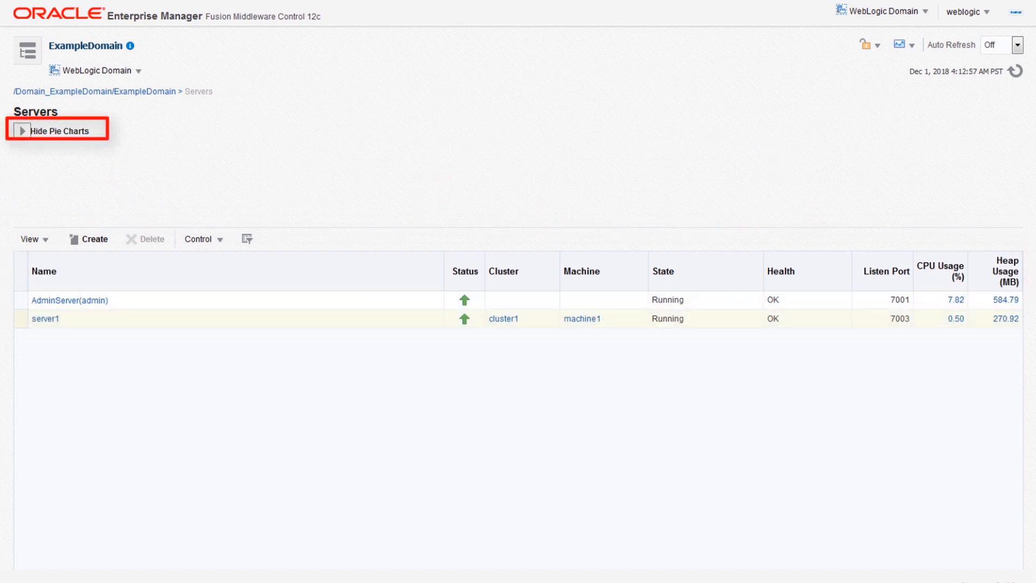
left_click(58, 130)
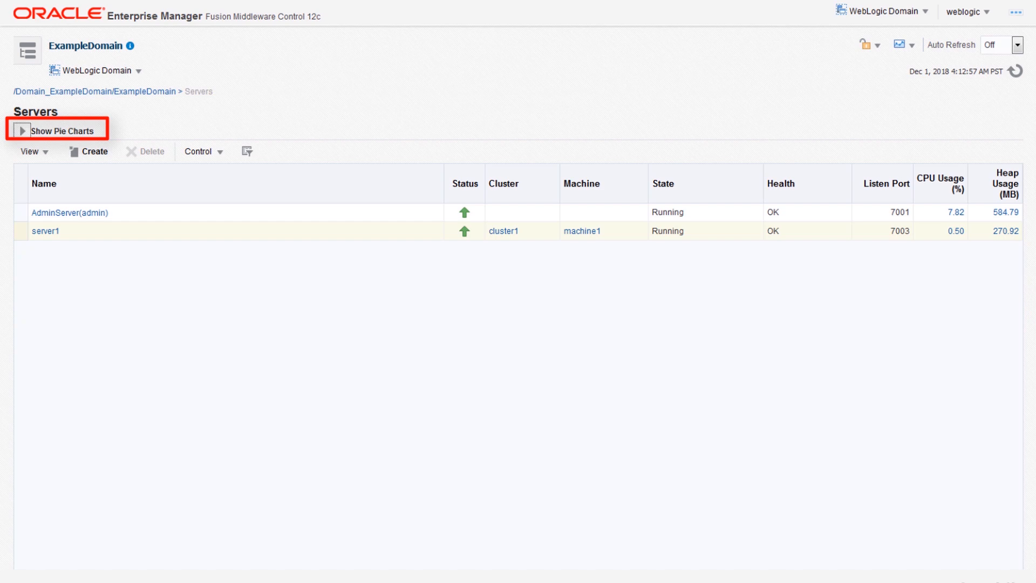
left_click(59, 130)
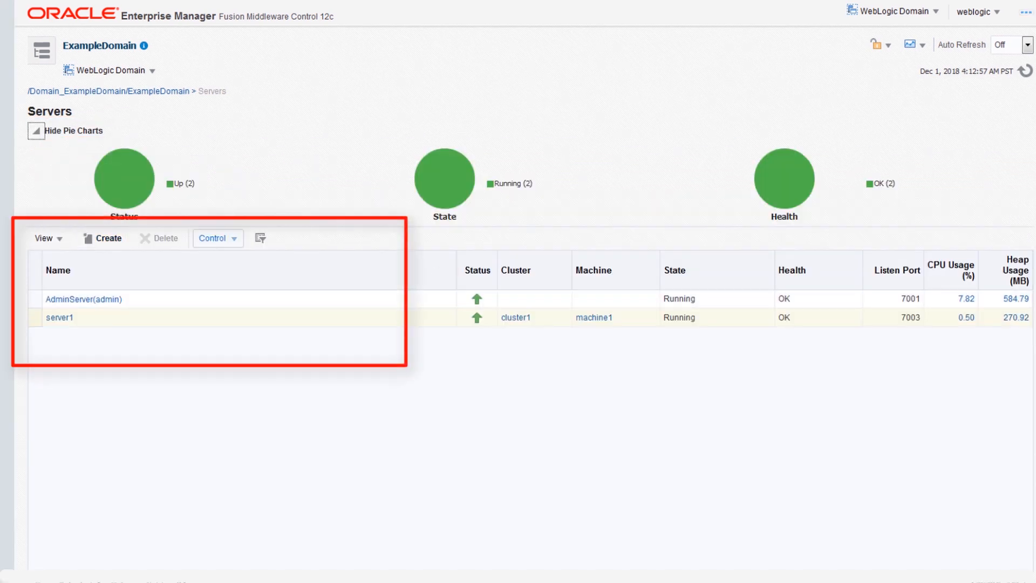
left_click(215, 238)
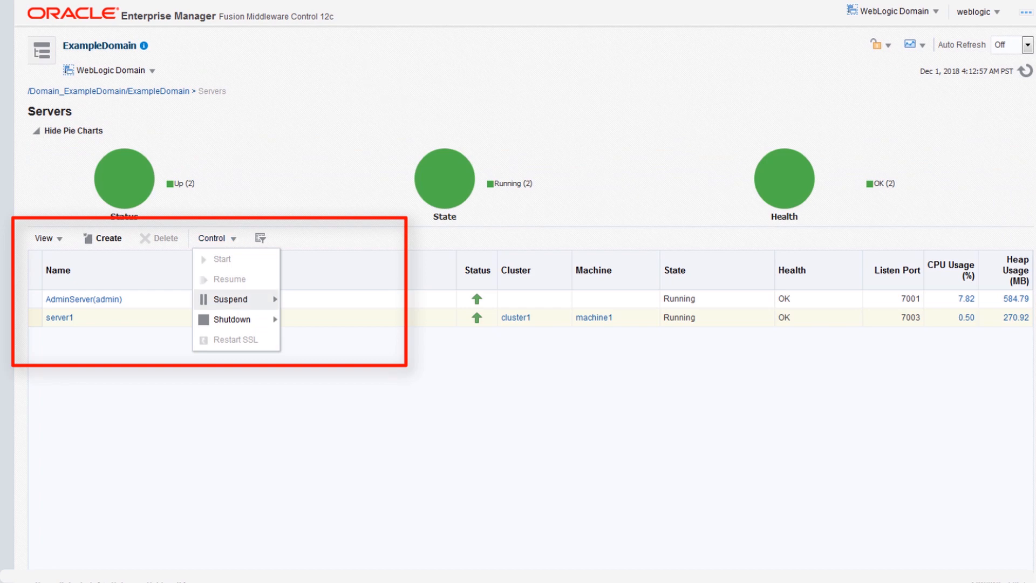
mouse_move(229, 319)
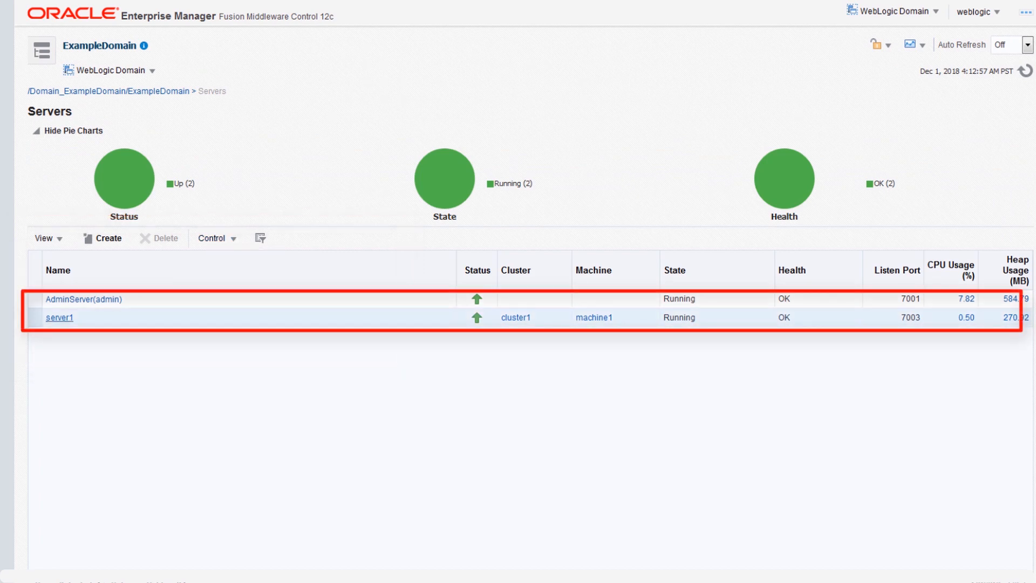
left_click(59, 317)
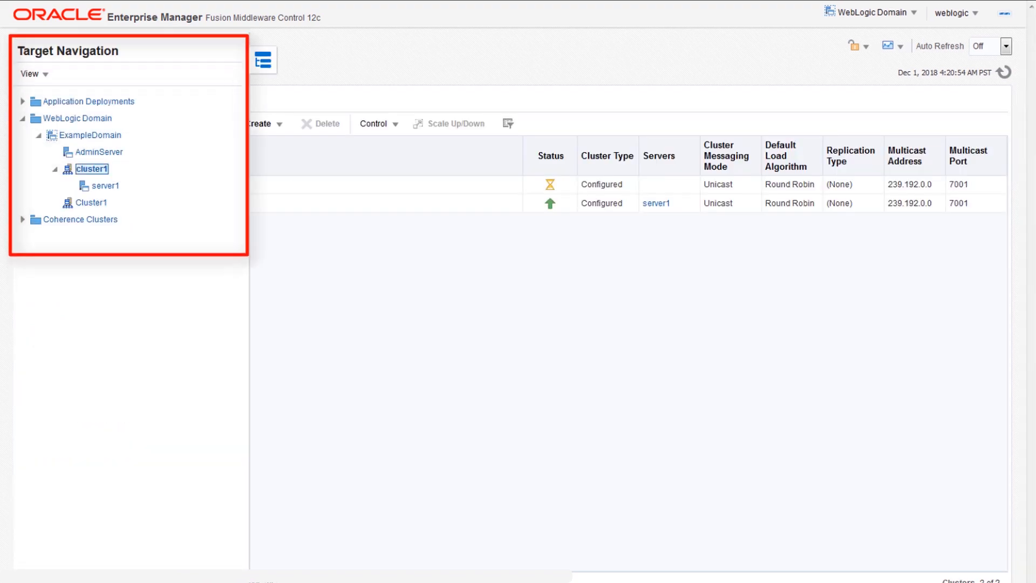
On the Clusters page, toggle the status pie chart and view Control actions, then return home.
left_click(880, 11)
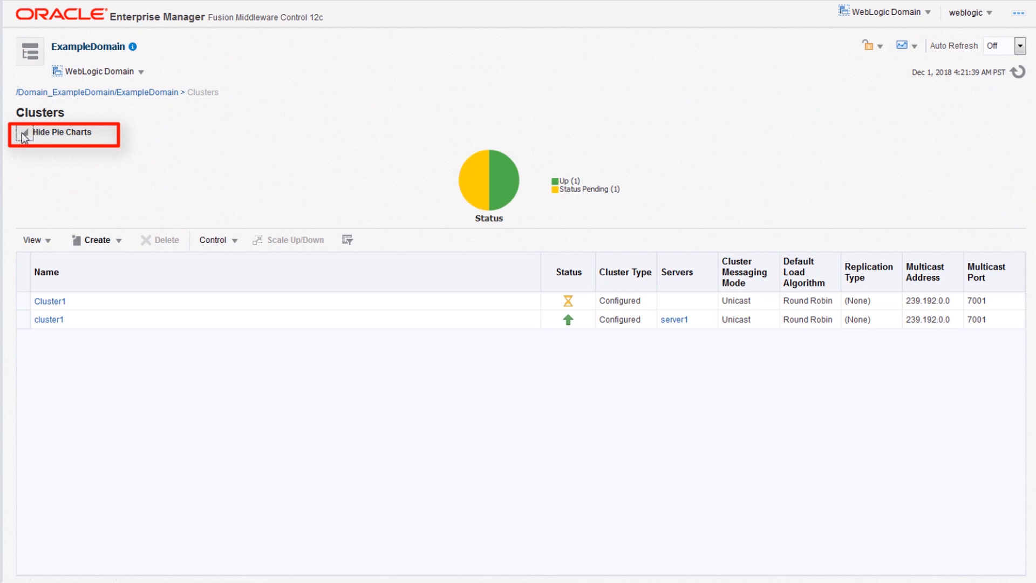
left_click(24, 131)
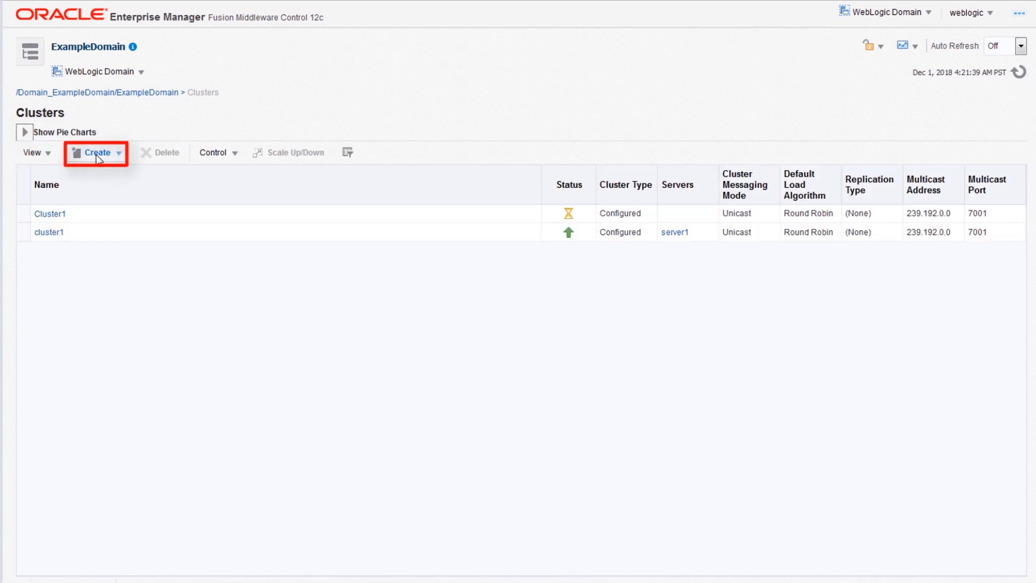
left_click(97, 152)
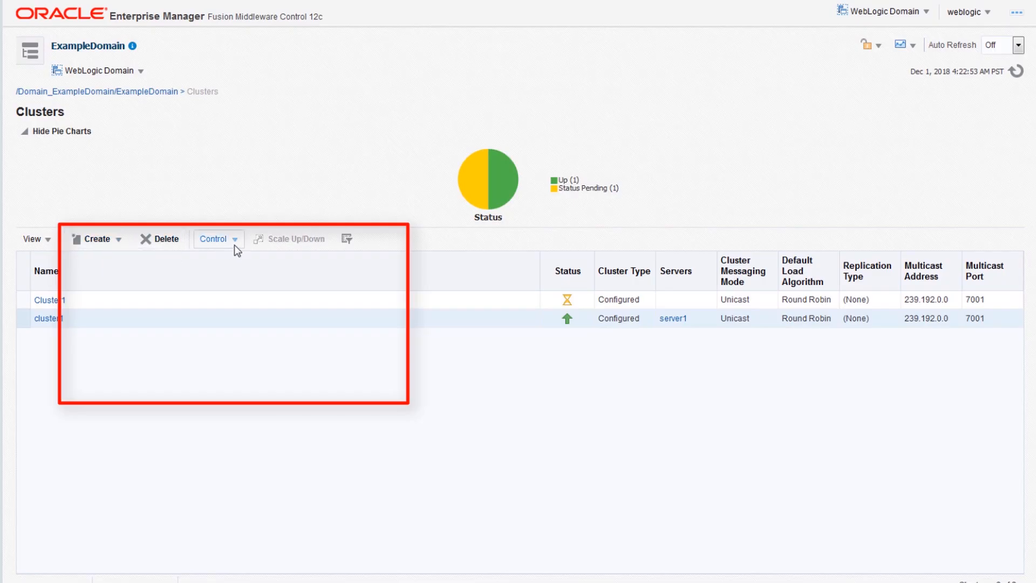
left_click(214, 238)
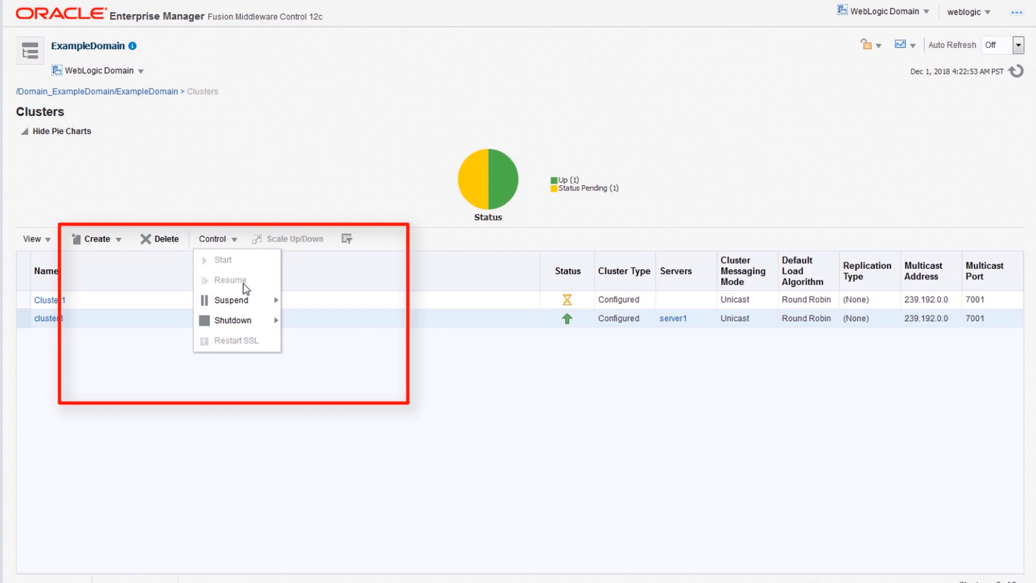
mouse_move(231, 321)
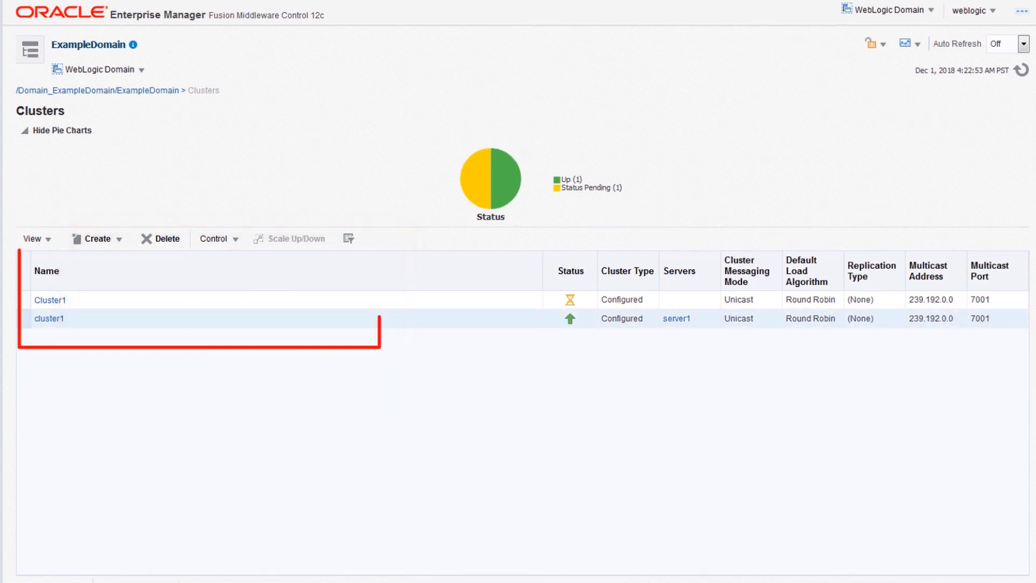
left_click(47, 318)
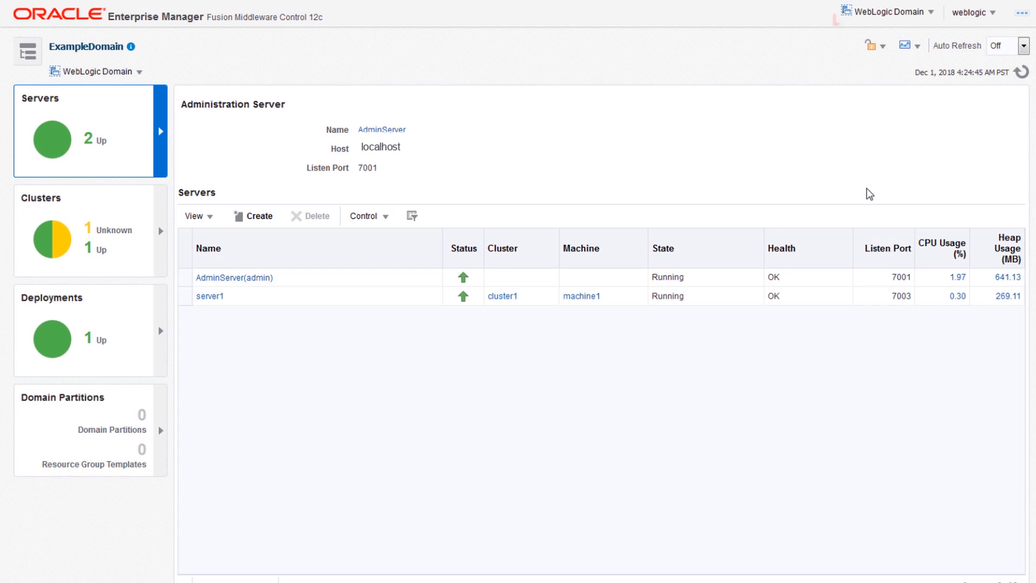
left_click(888, 11)
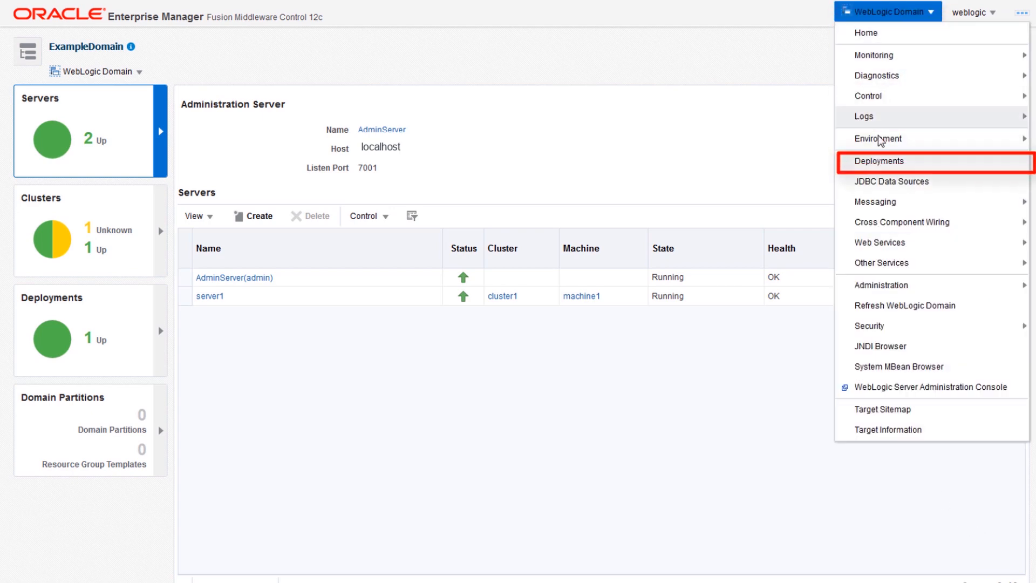
left_click(877, 164)
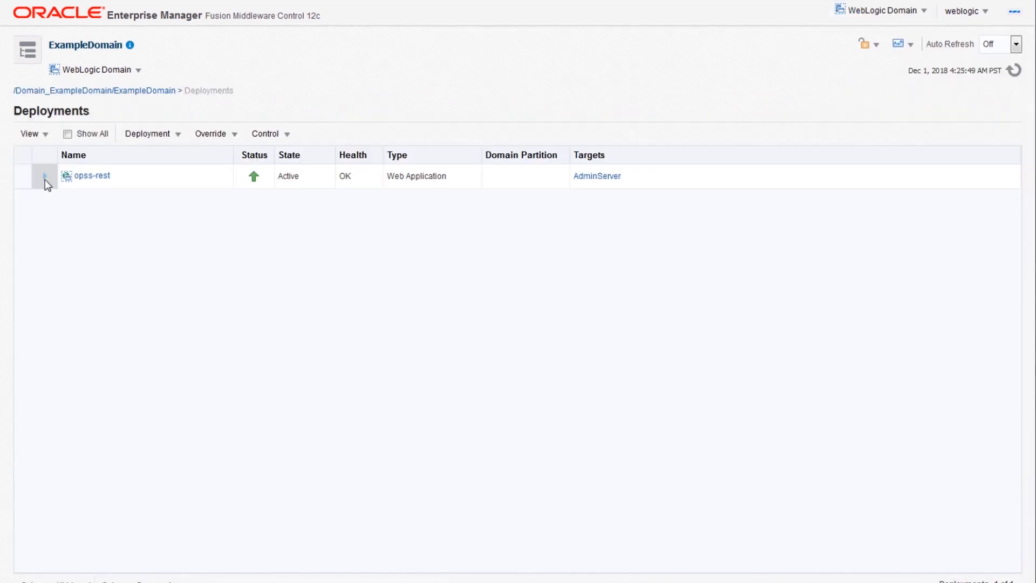
left_click(44, 176)
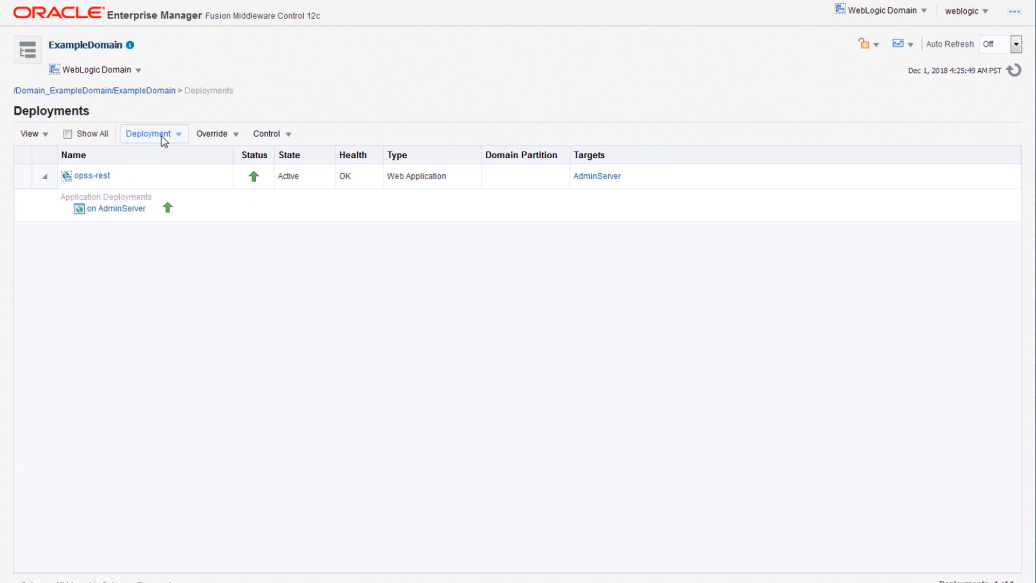
left_click(153, 134)
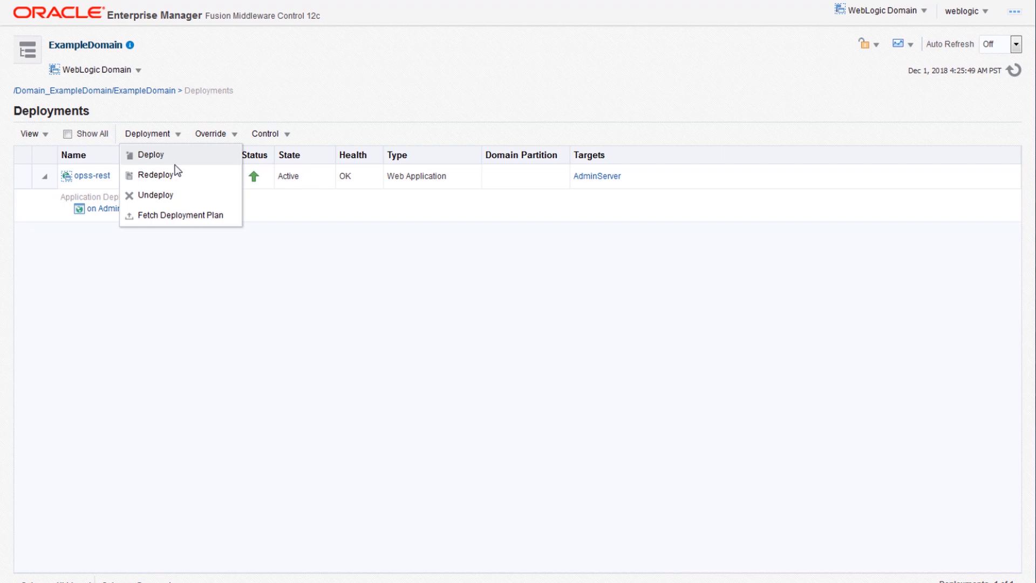
mouse_move(182, 215)
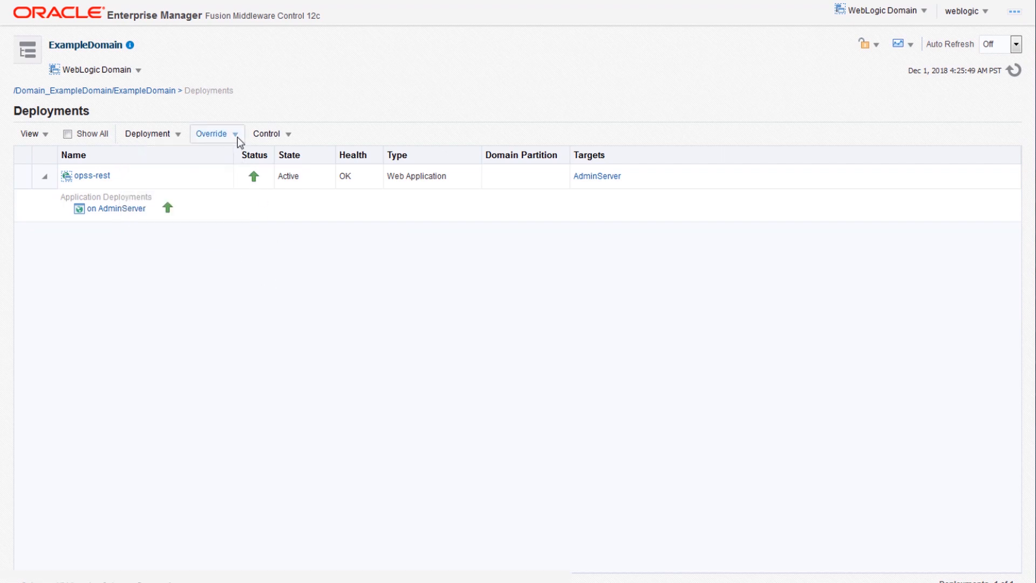
left_click(213, 133)
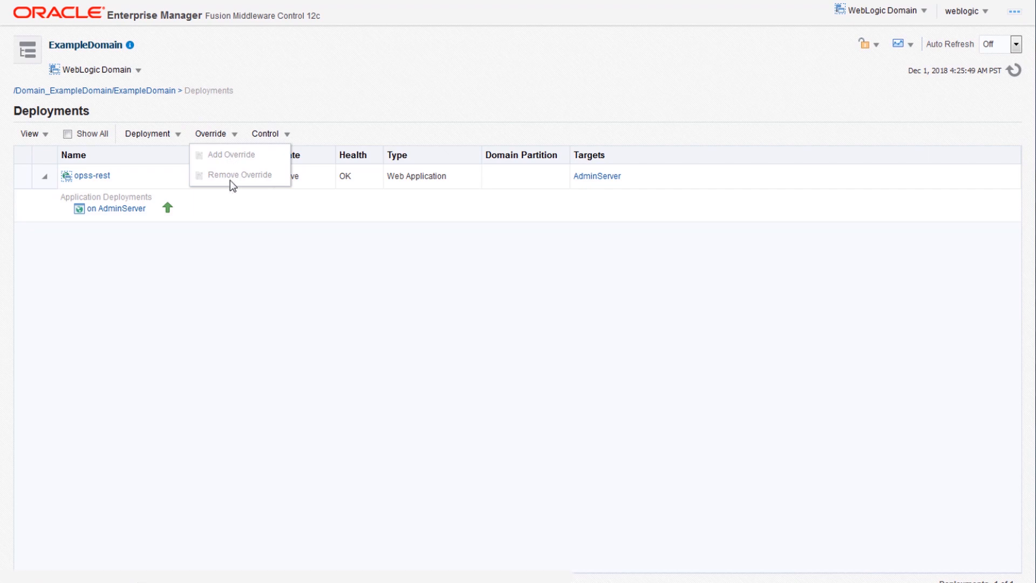
left_click(267, 133)
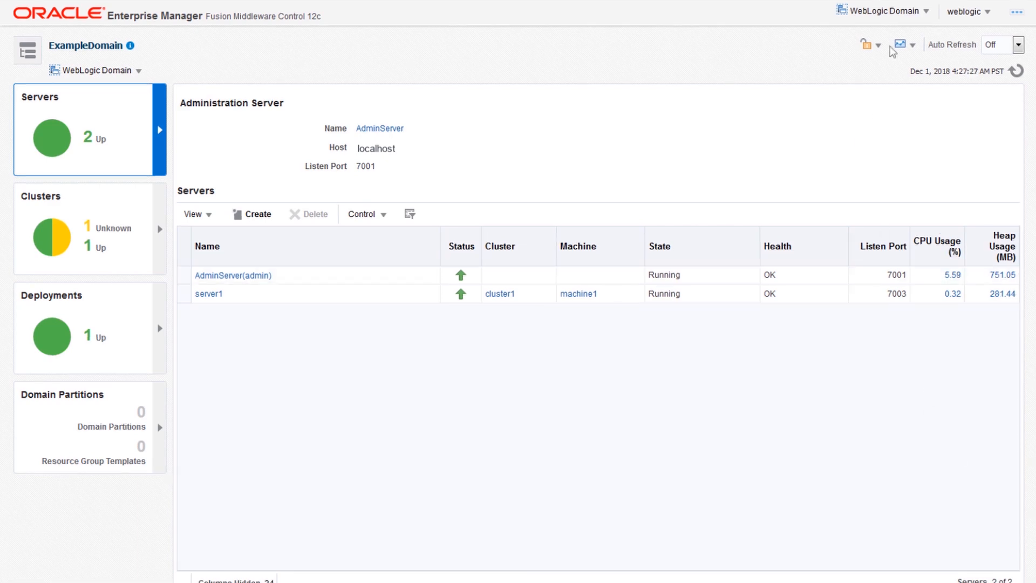
Open the WebLogic Domain menu to reveal Messaging choices like JMS Servers and Bridges.
left_click(883, 12)
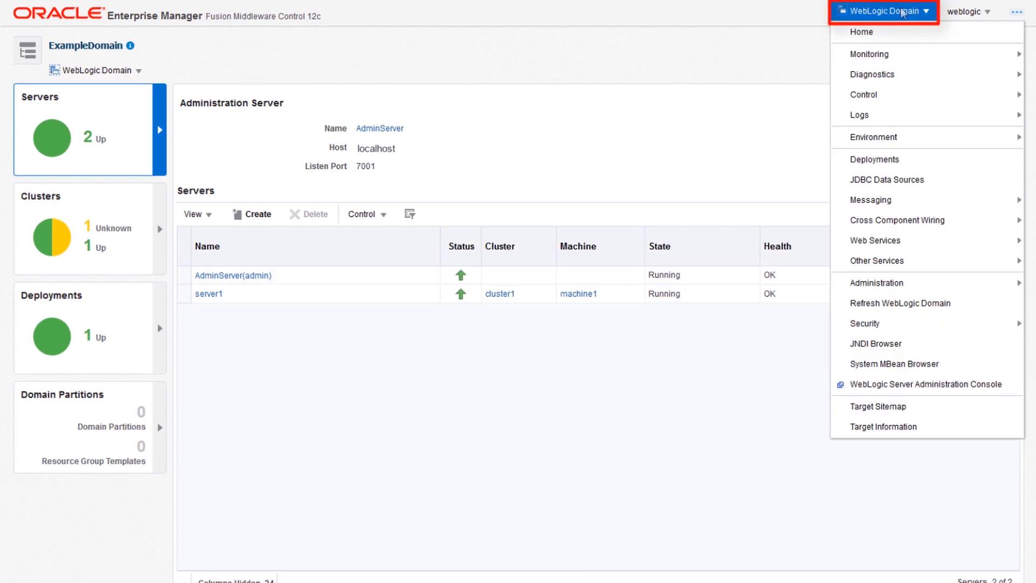
mouse_move(874, 240)
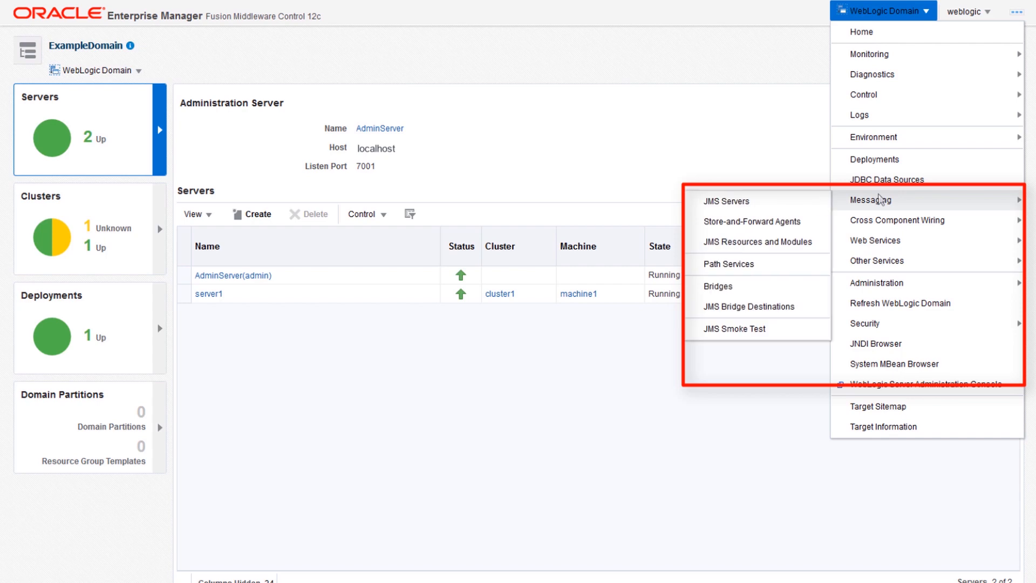
mouse_move(758, 201)
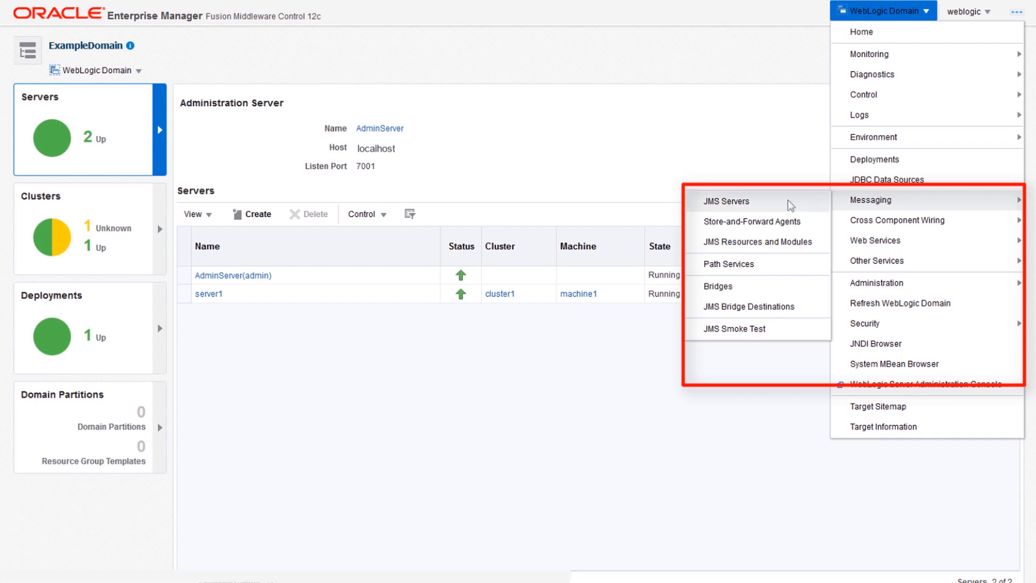